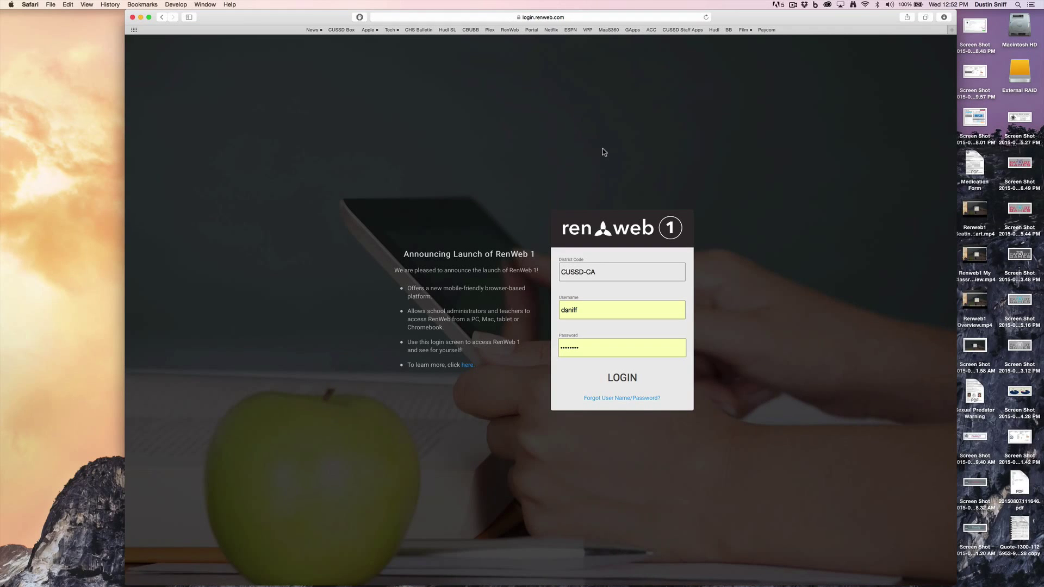
mouse_move(724, 241)
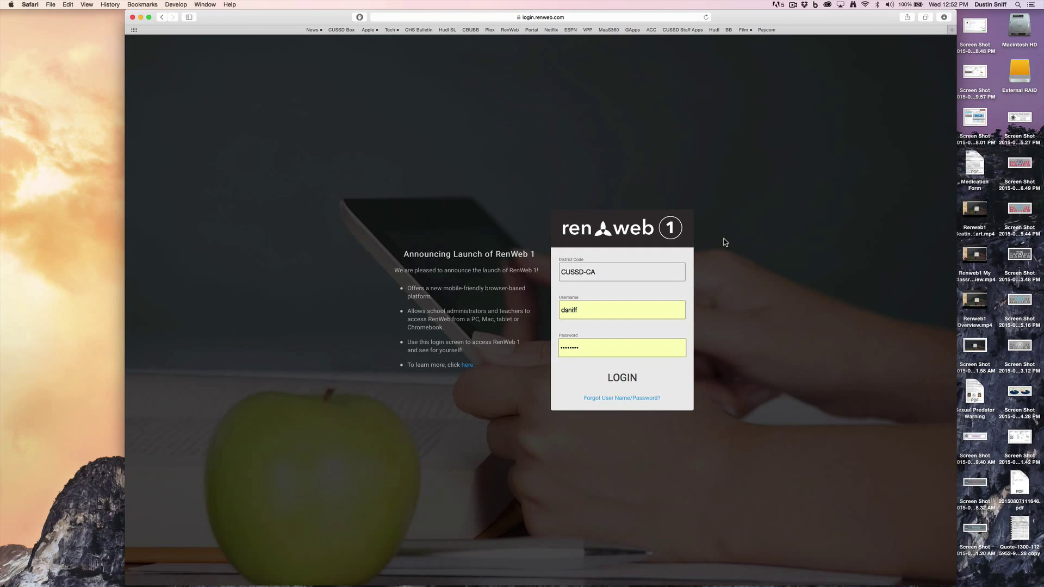
Submit the district code, username and password with LOGIN until My Classroom loads
left_click(620, 377)
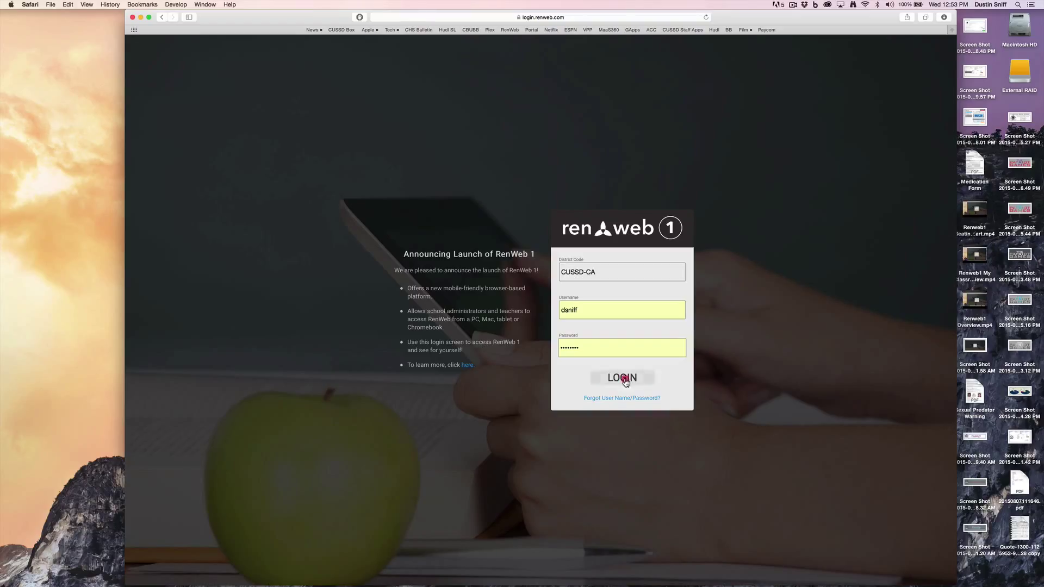
left_click(621, 377)
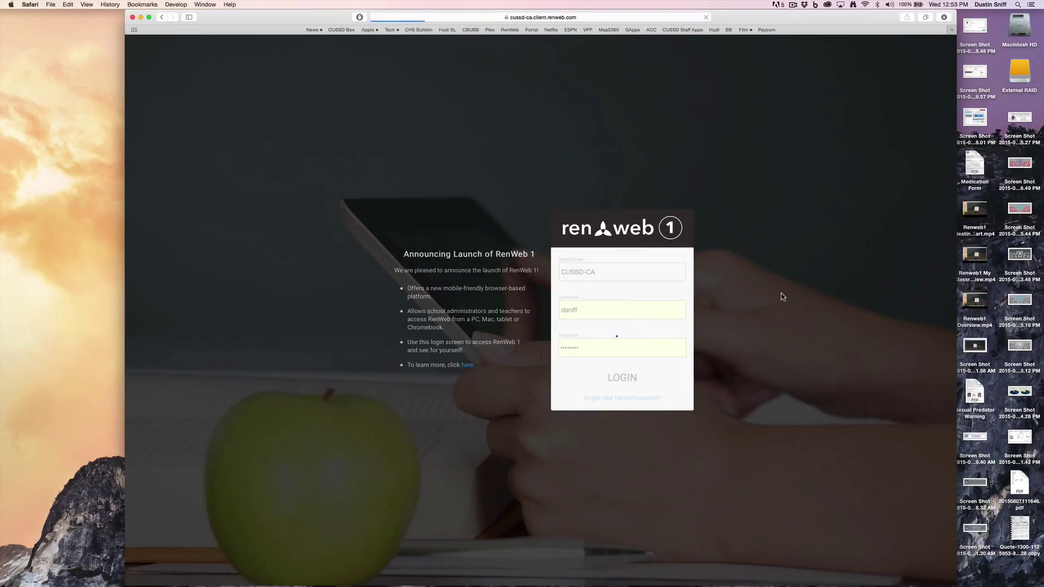
left_click(621, 378)
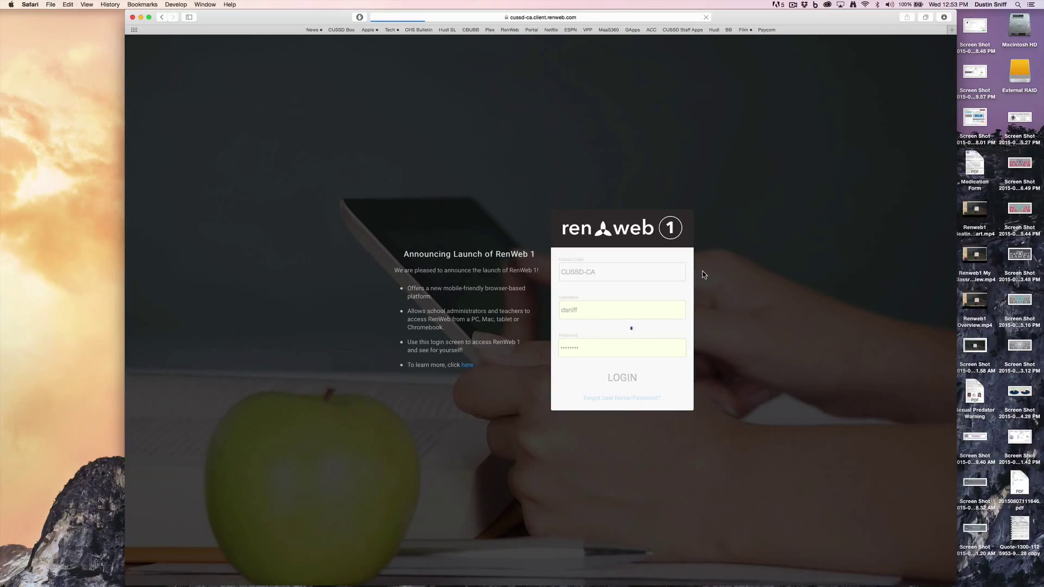
left_click(620, 377)
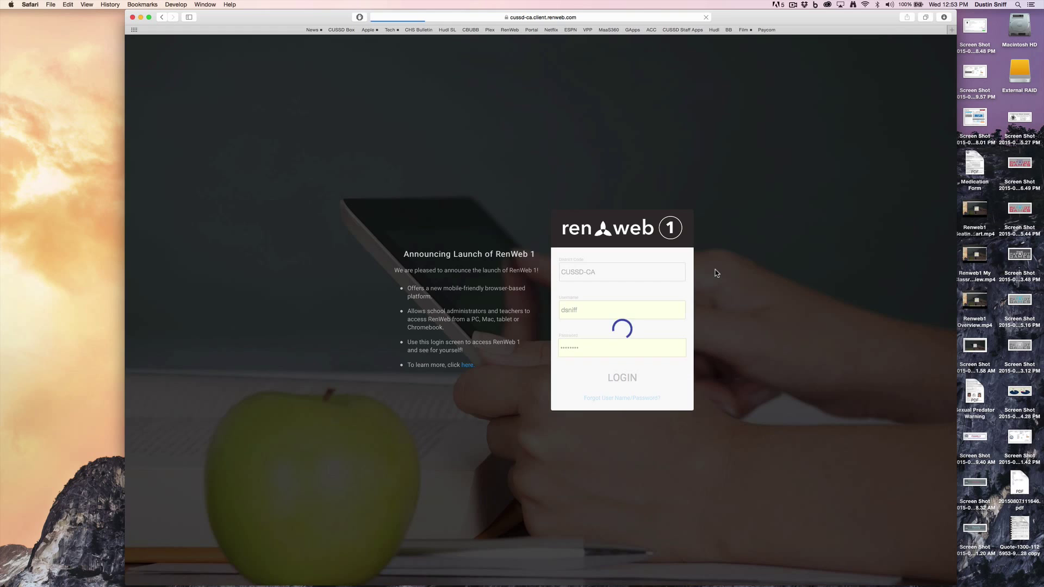
left_click(621, 377)
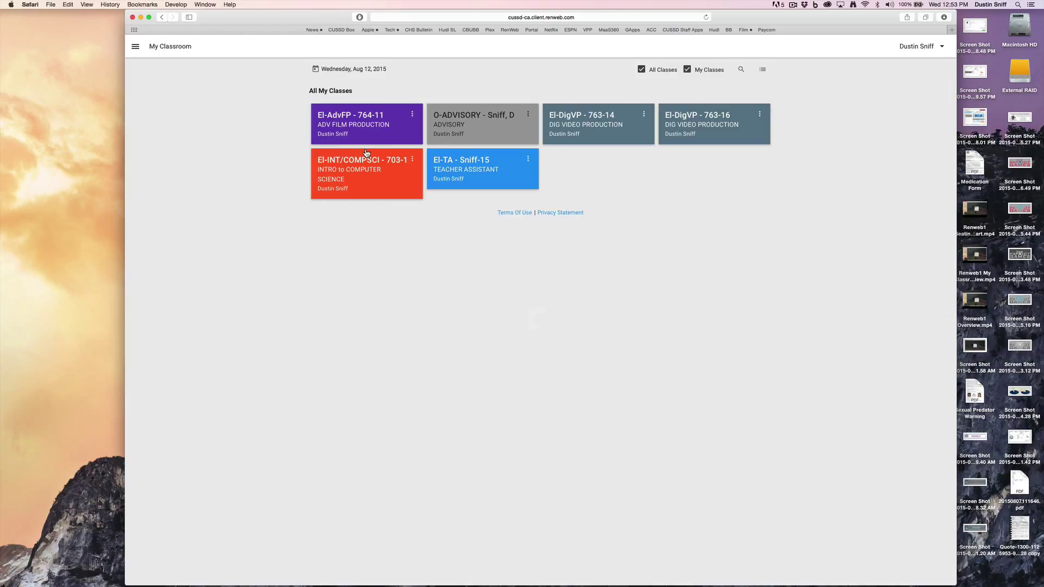
Enter the El-AdvFP class card and switch its page from Attendance to Lesson Plans
left_click(365, 124)
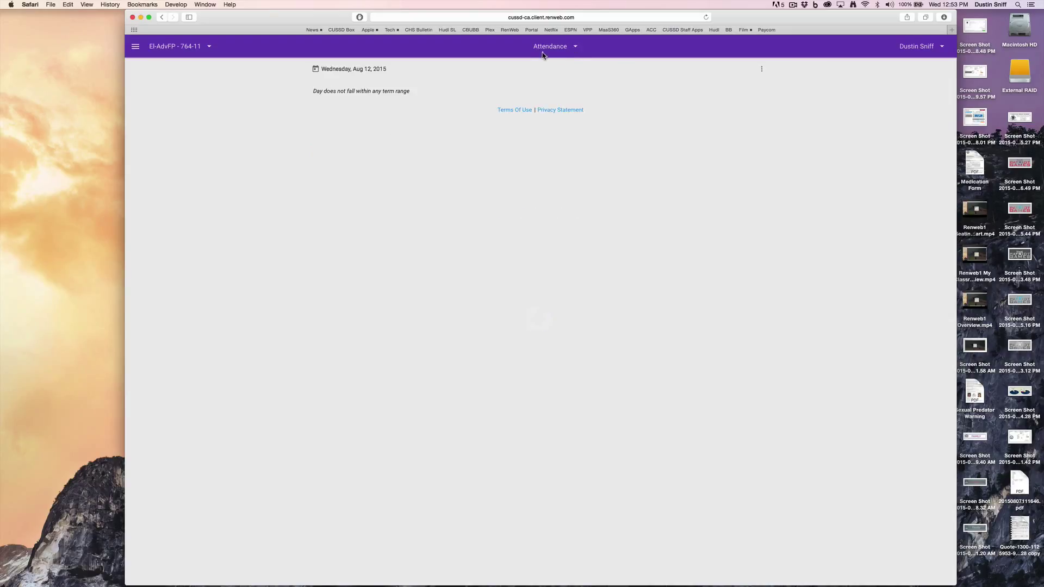
left_click(550, 45)
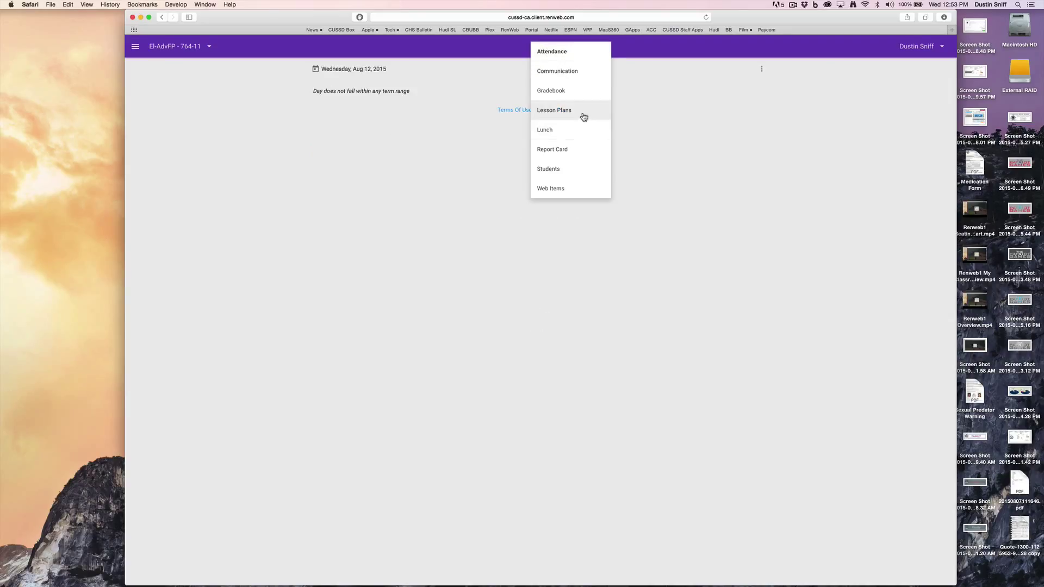
left_click(553, 110)
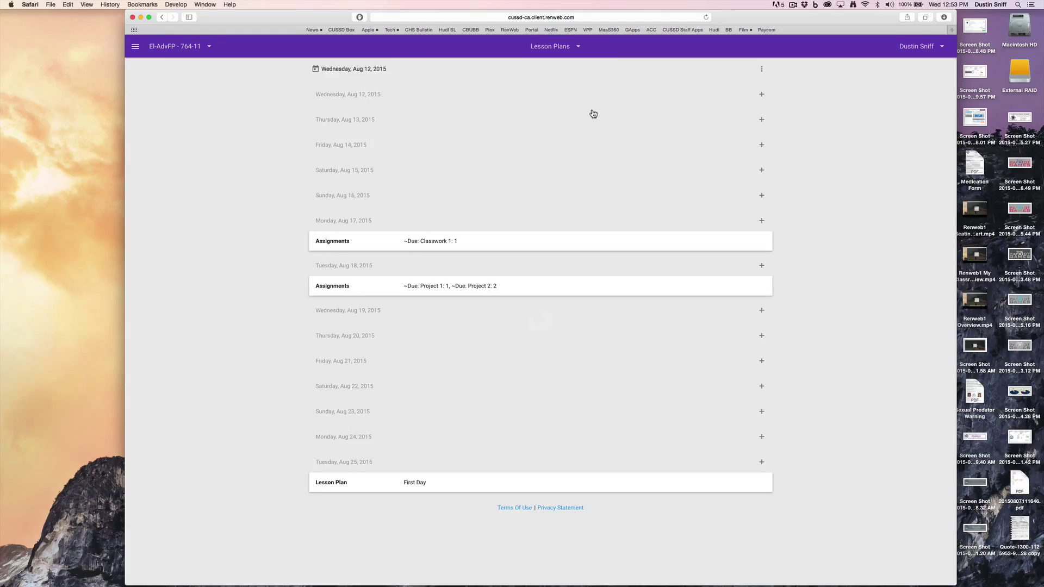
mouse_move(761, 97)
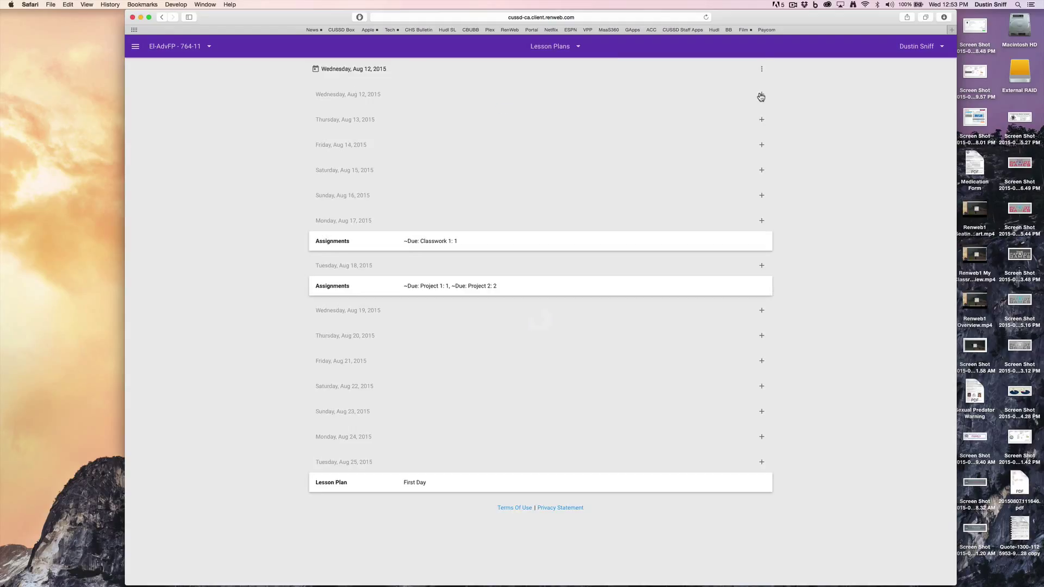
mouse_move(761, 311)
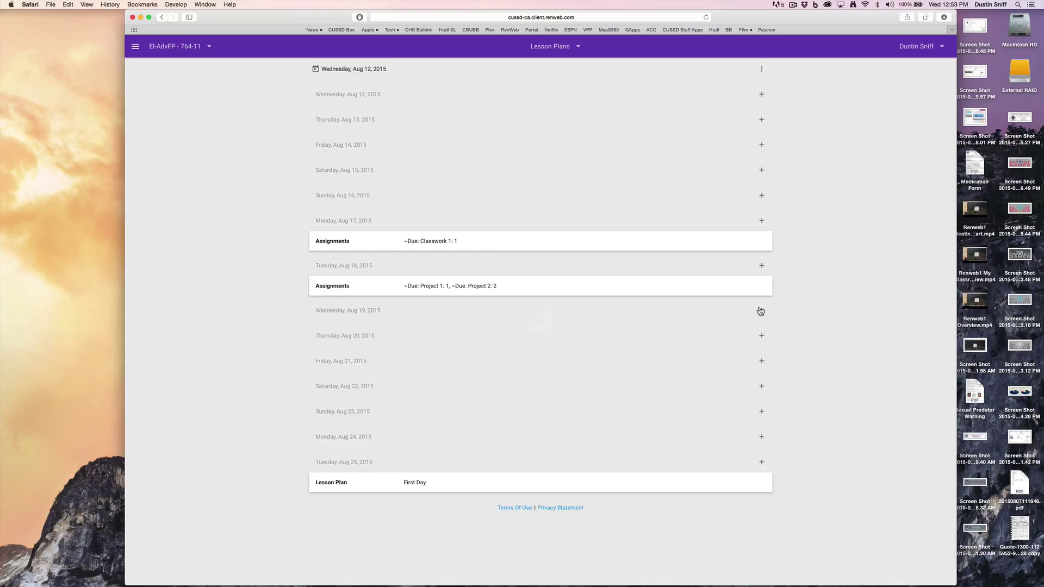
Add a lesson plan reading 'Video' to Wednesday, Aug 19 and save it
left_click(761, 310)
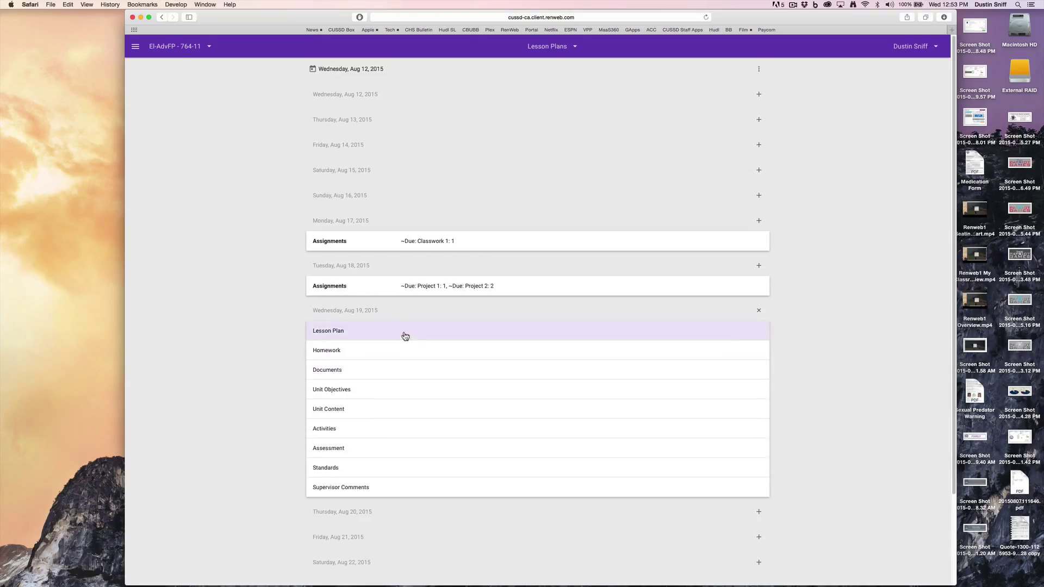
left_click(328, 330)
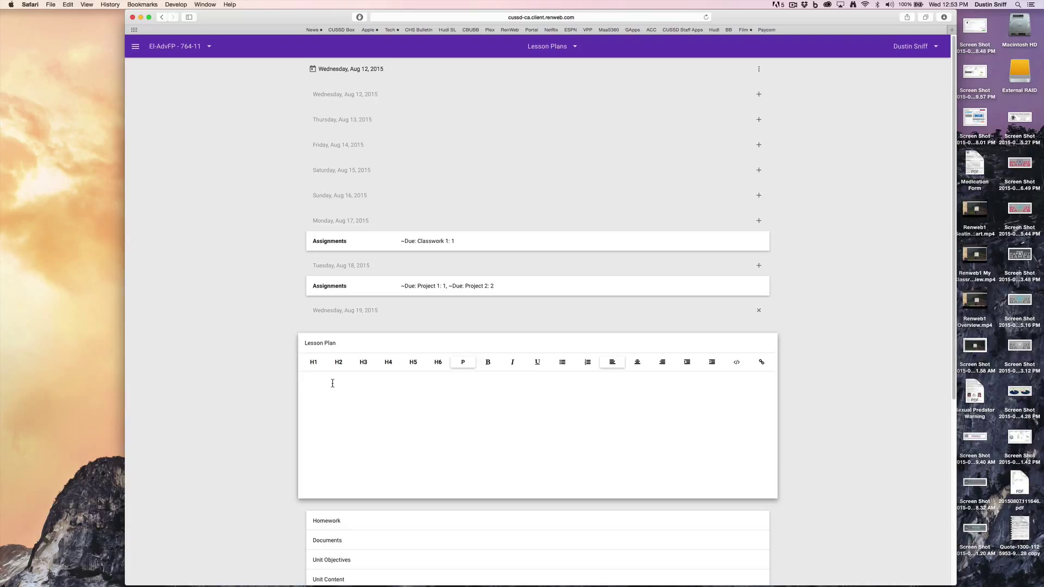
type("Vi")
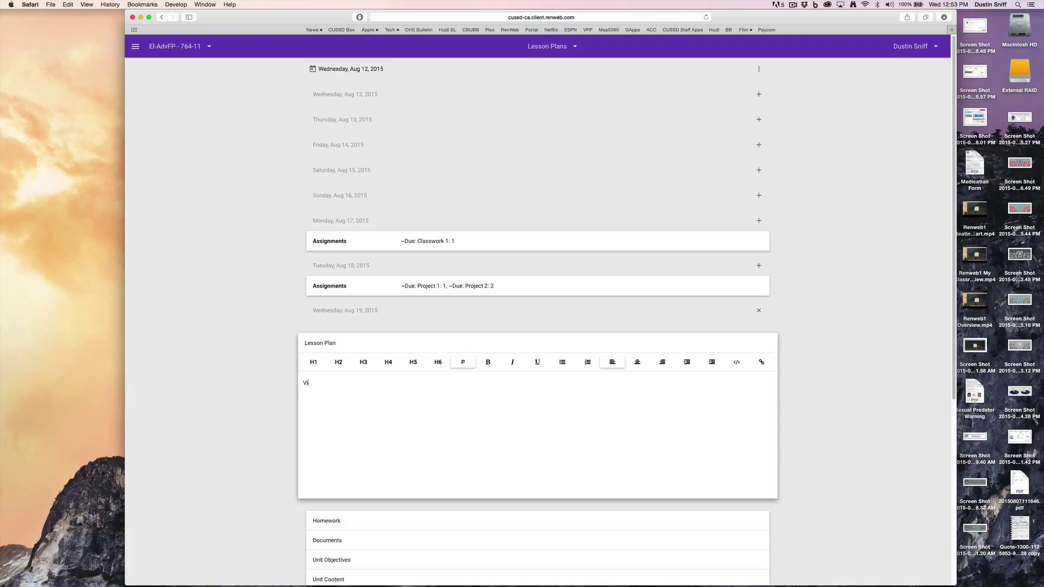
type("sww")
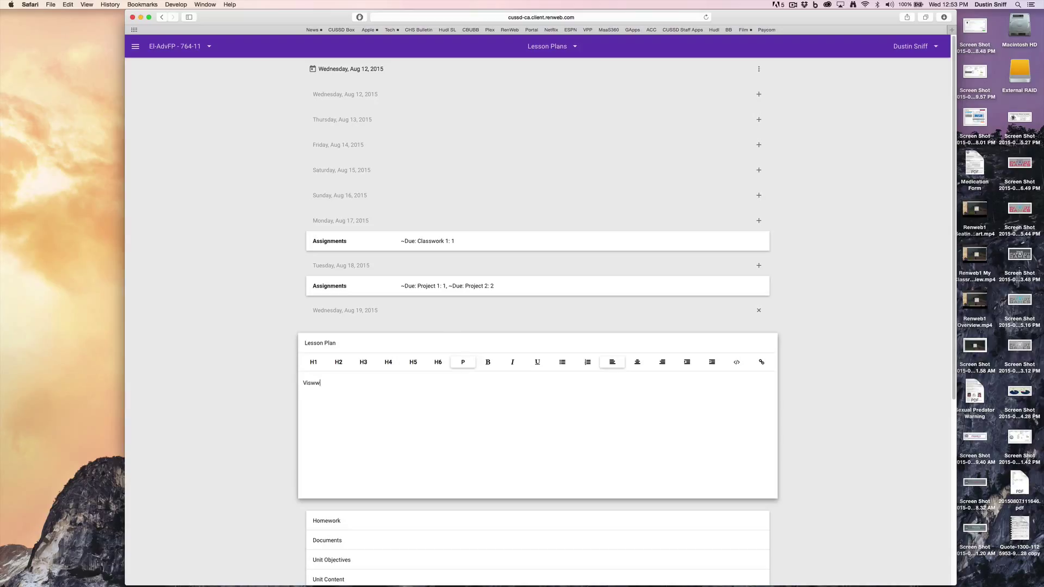
type("Video")
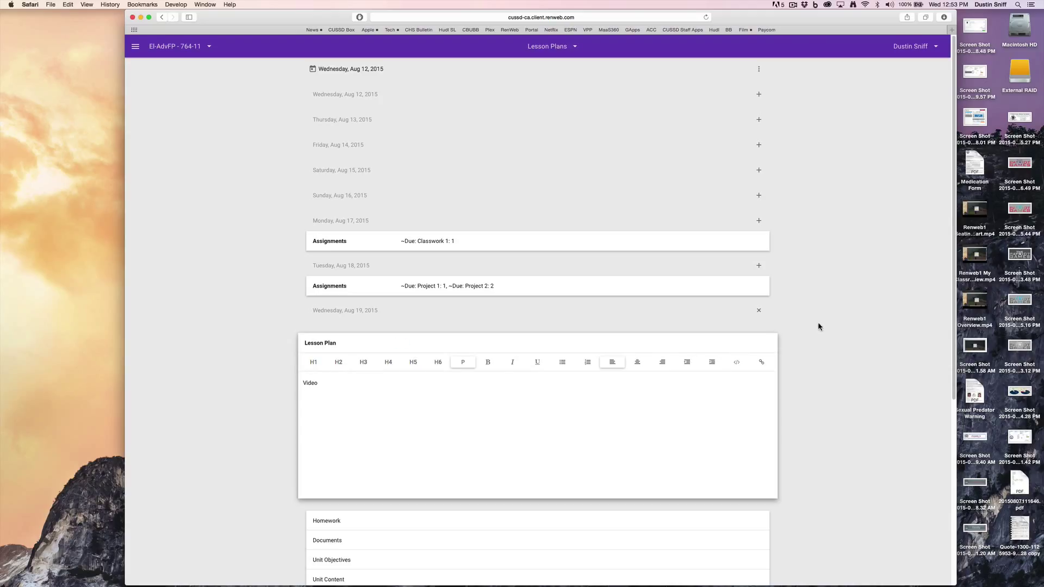
left_click(758, 310)
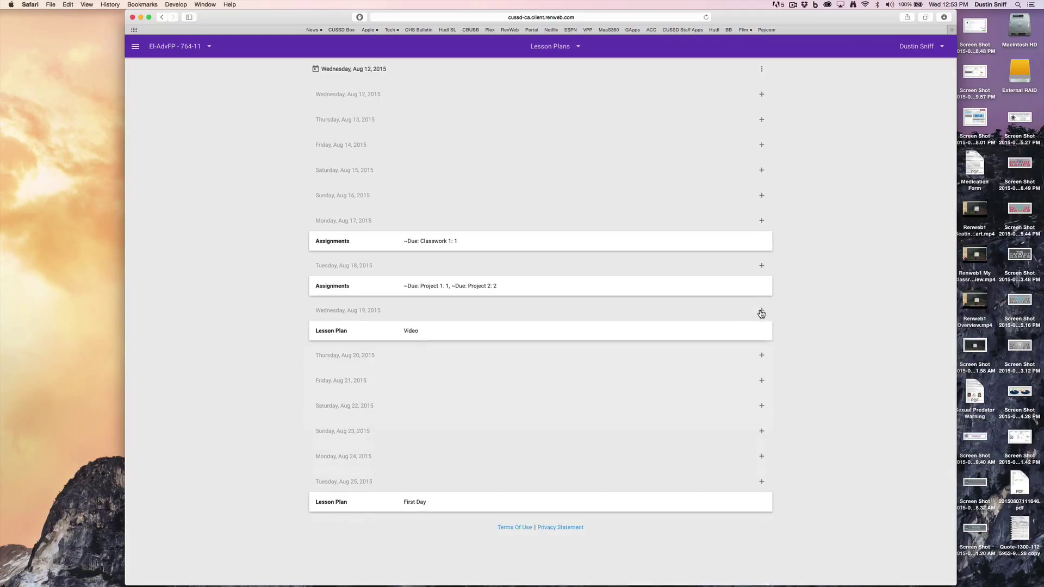
mouse_move(561, 342)
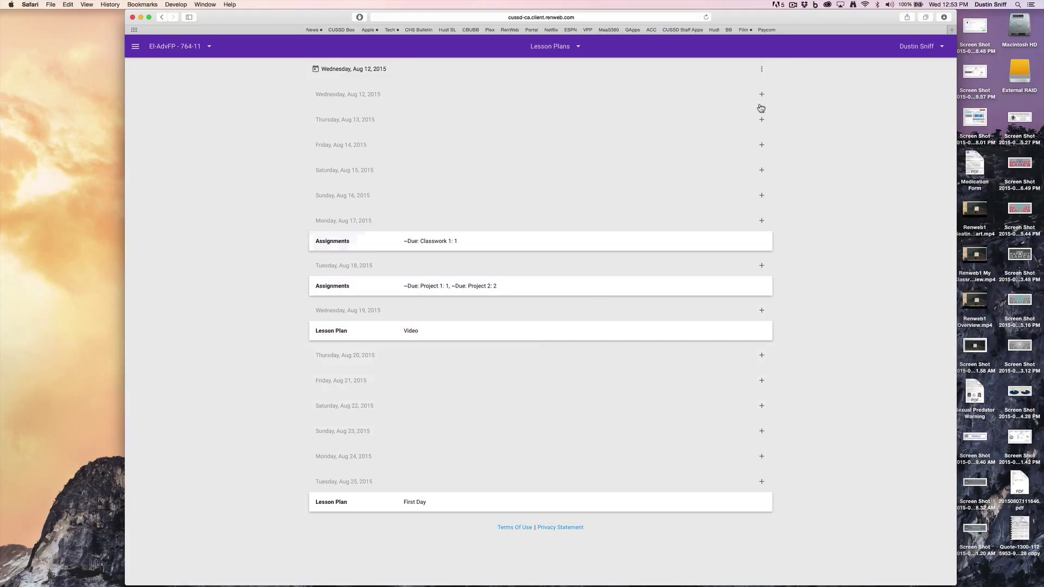
Bring up the Lesson Plans overflow menu with the Master Lesson Plan option
left_click(761, 69)
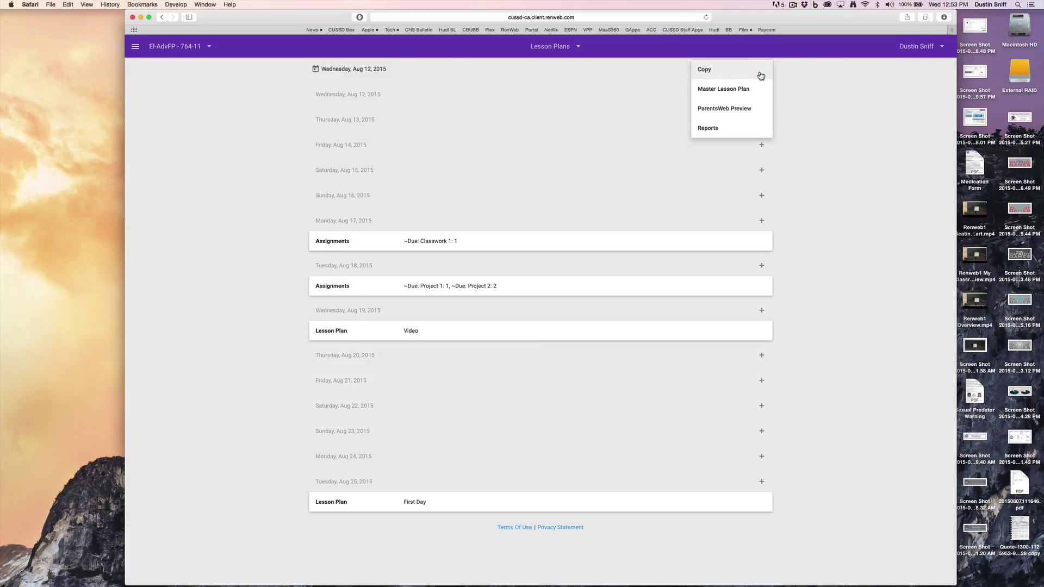
mouse_move(711, 92)
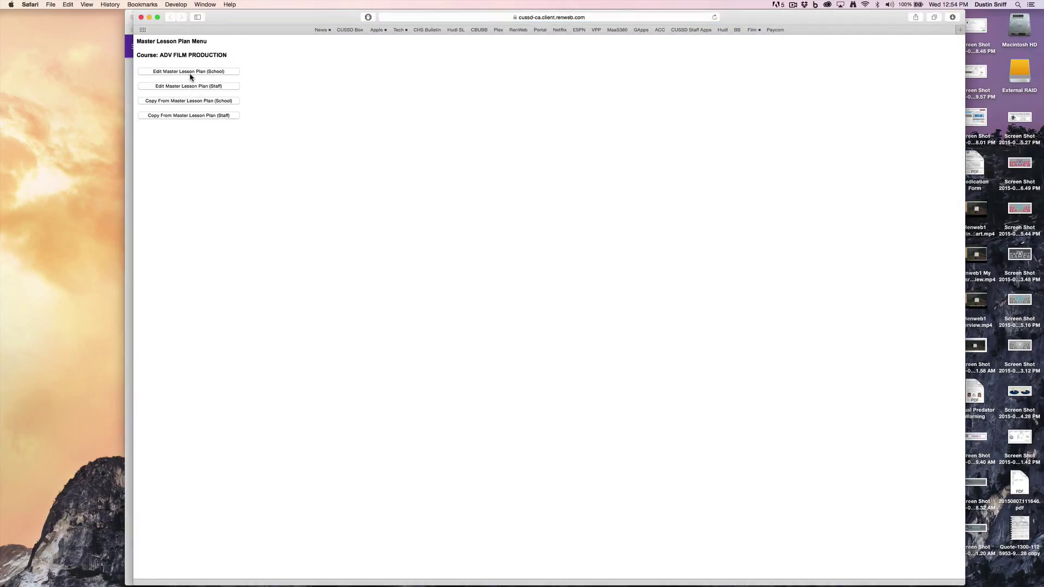
Add a day-1 entry 'Video 2' to the staff master lesson plan, save it and return
left_click(188, 86)
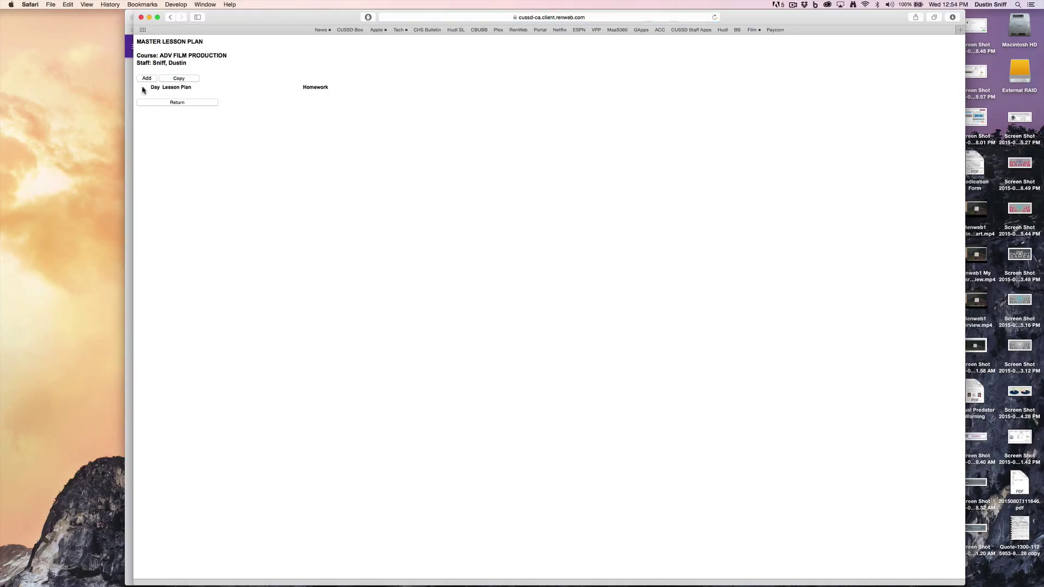
left_click(146, 78)
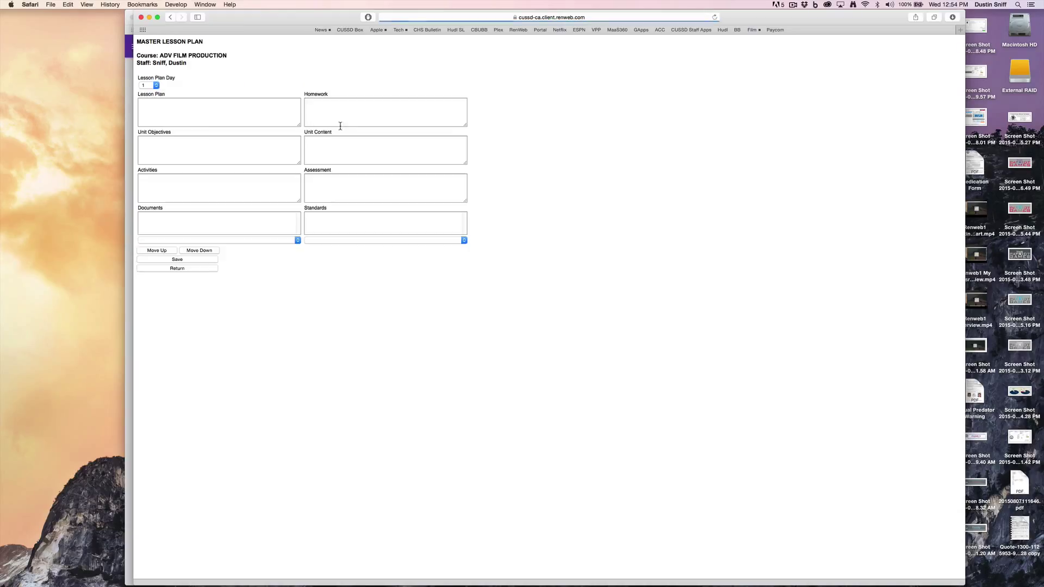
left_click(219, 112)
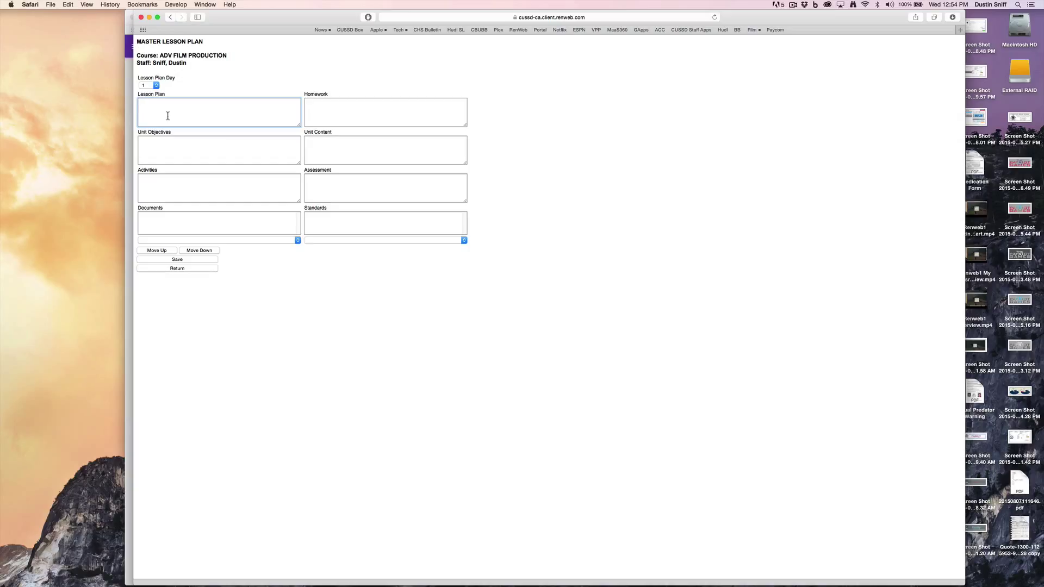
type("Video 2")
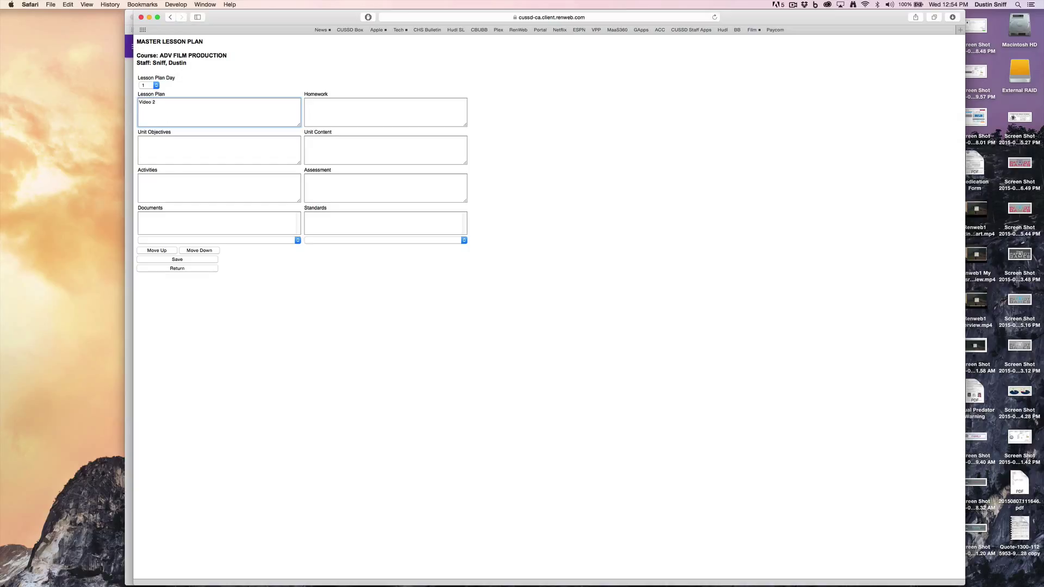
left_click(177, 260)
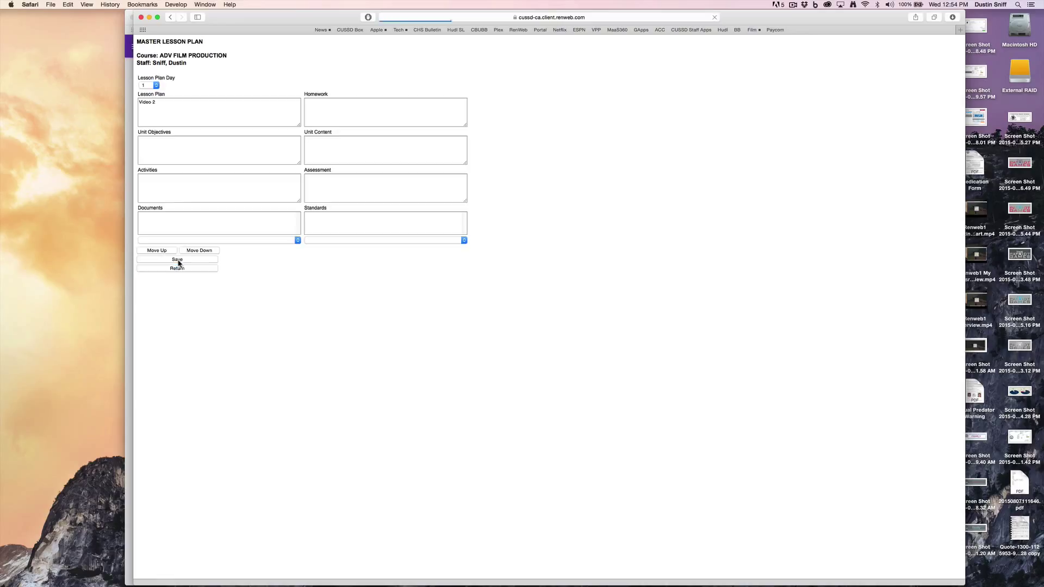
left_click(176, 259)
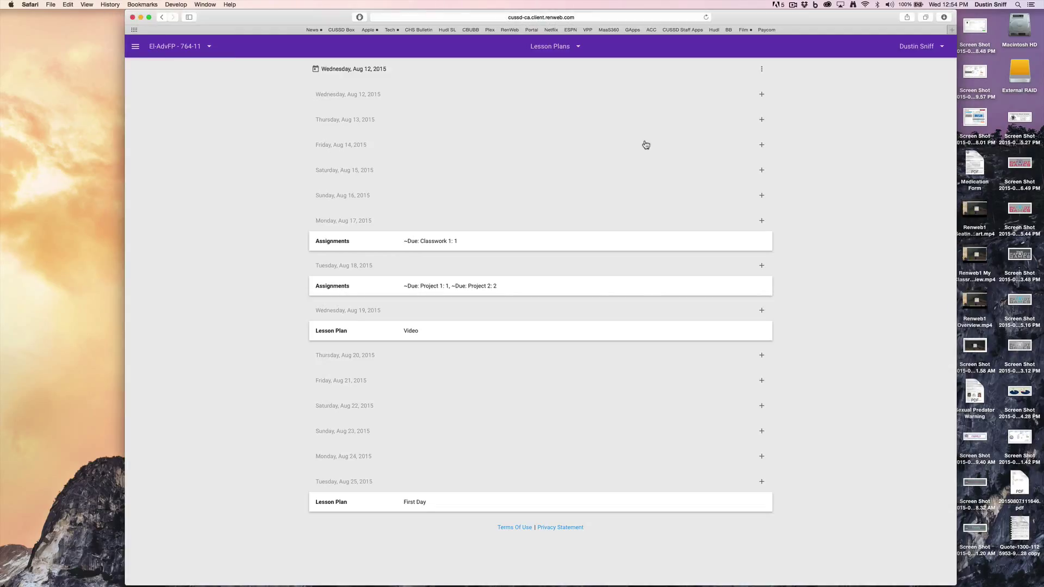
Reach Copy From Master Lesson Plan (Staff) via the Master Lesson Plan menu
left_click(761, 68)
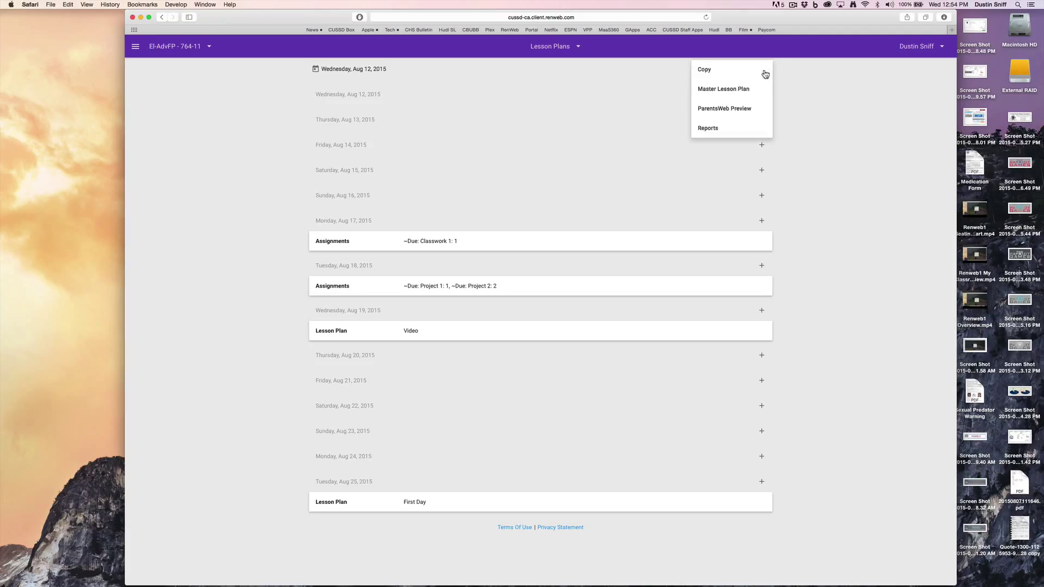
left_click(540, 206)
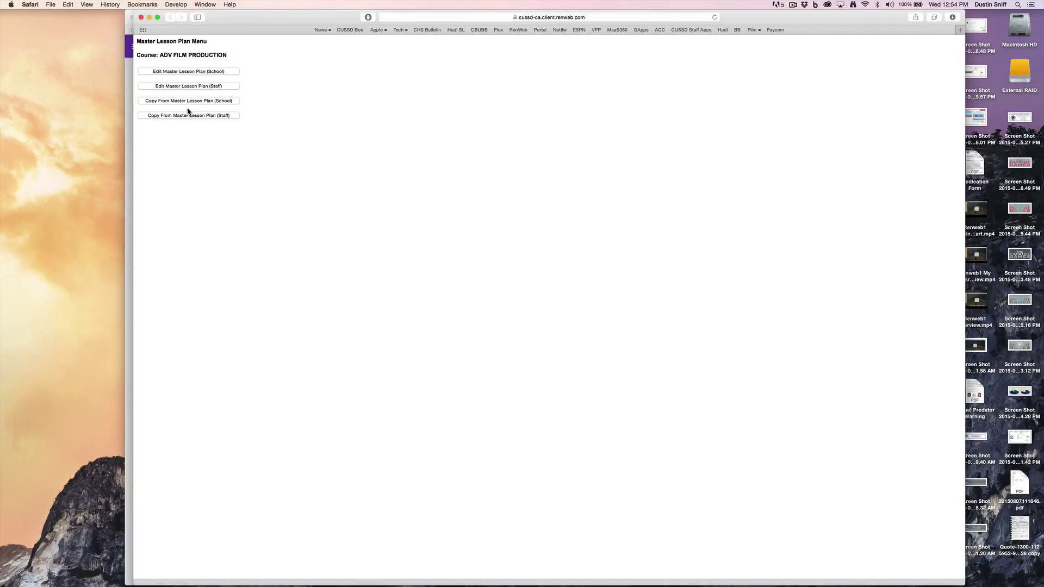
left_click(188, 115)
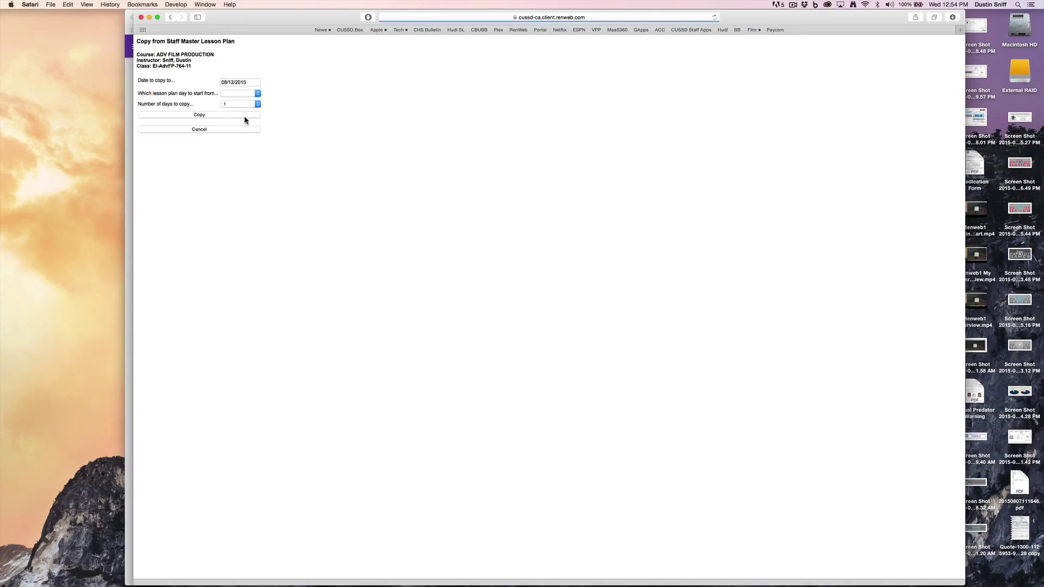
Copy master day 1 onto 08/18/2015 for the class
left_click(256, 92)
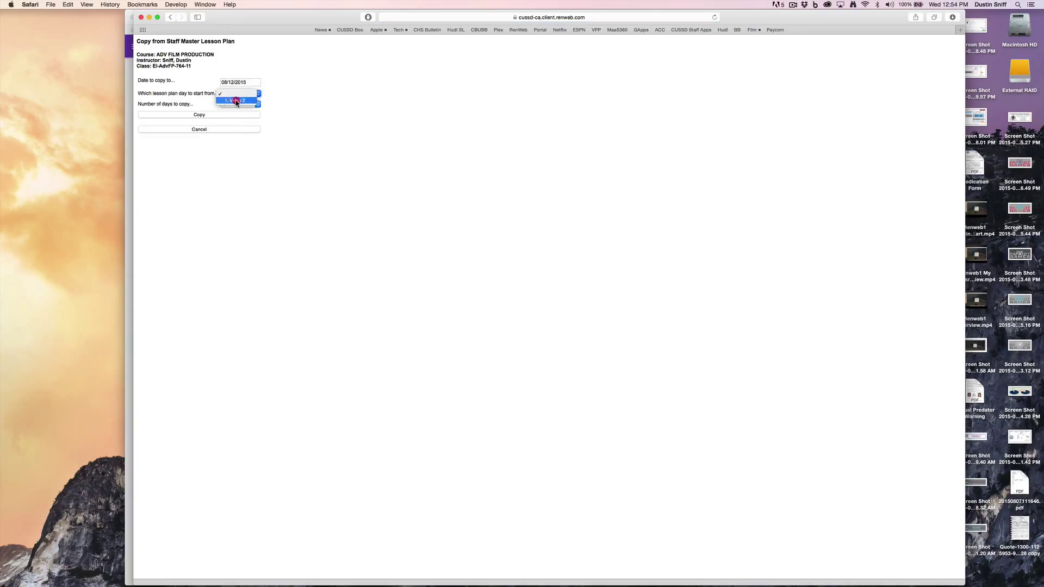
left_click(239, 82)
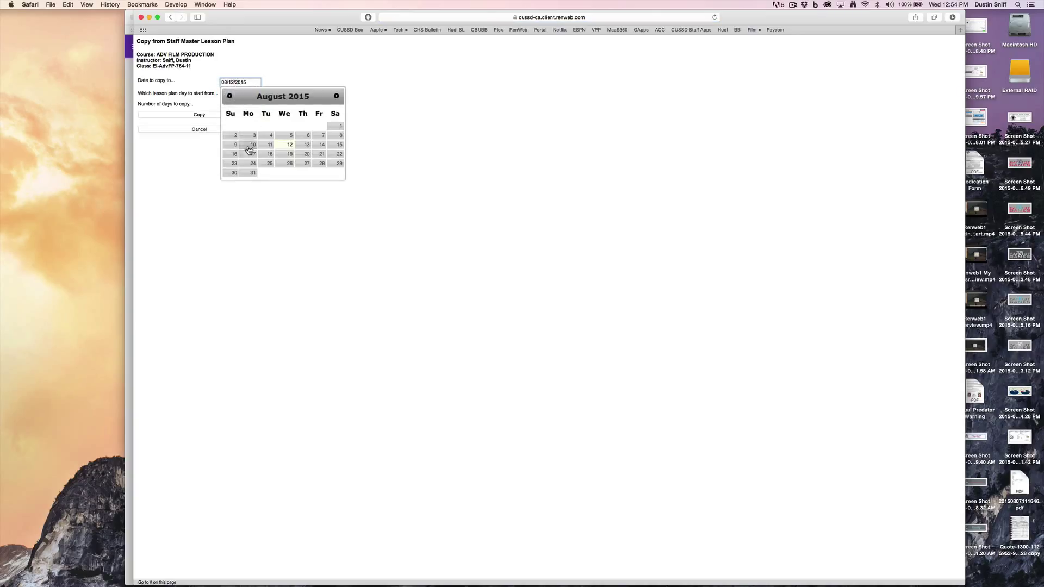
left_click(248, 154)
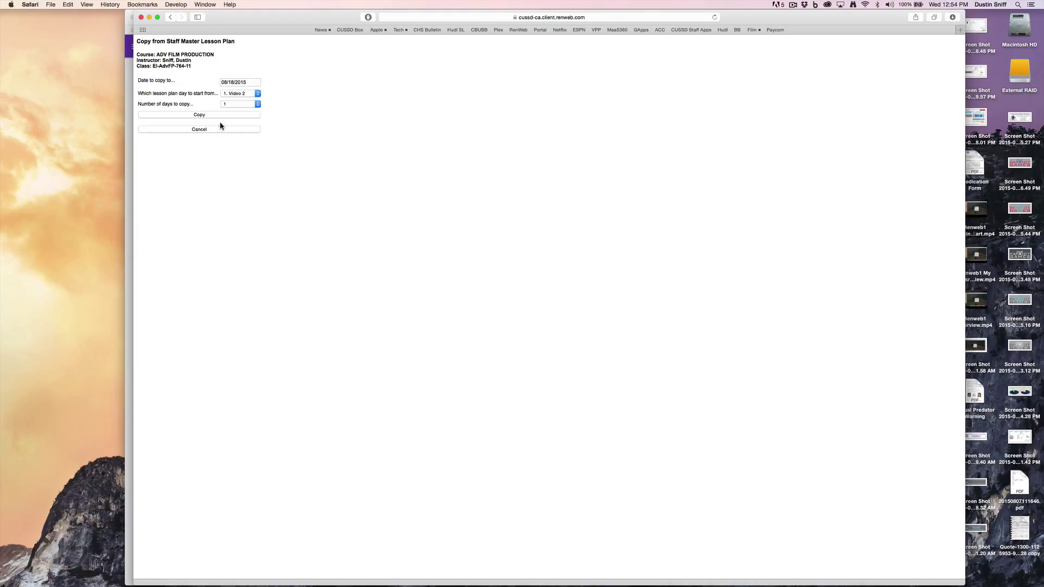
left_click(199, 115)
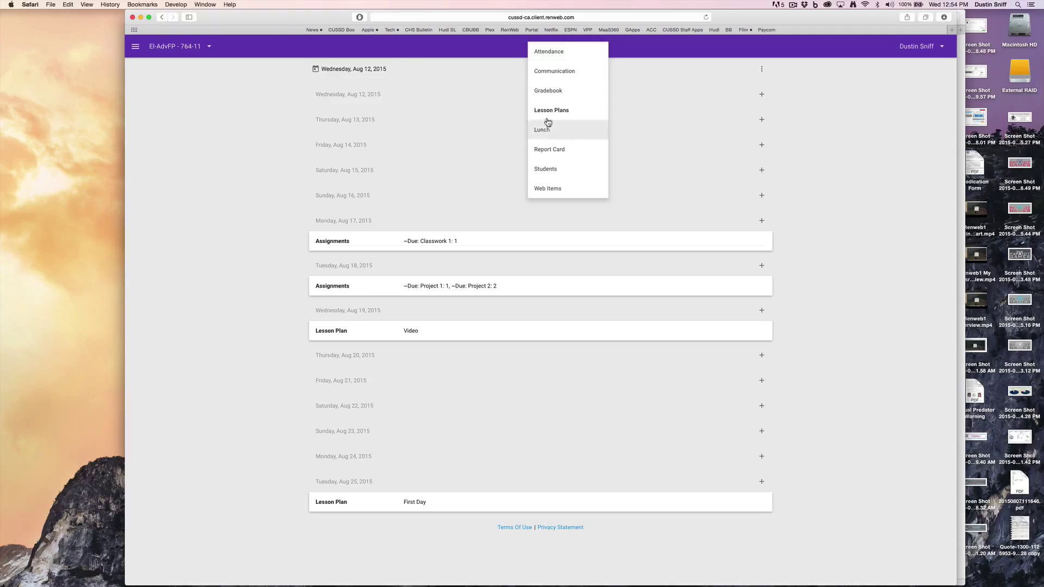
Reload Lesson Plans via Gradebook so Aug 18 shows 'Video 2' and Aug 19 'Video'
left_click(552, 109)
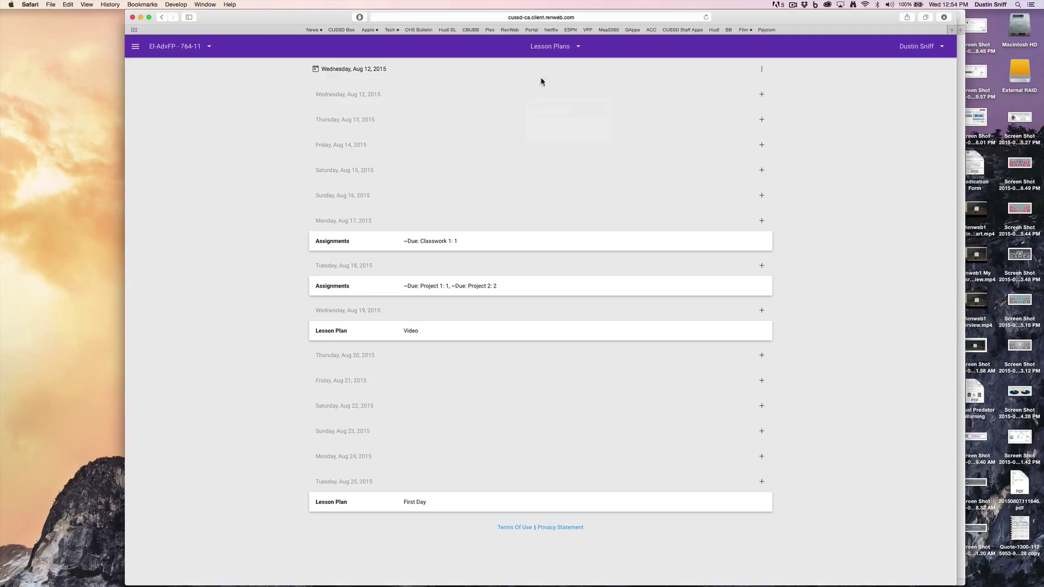
left_click(554, 46)
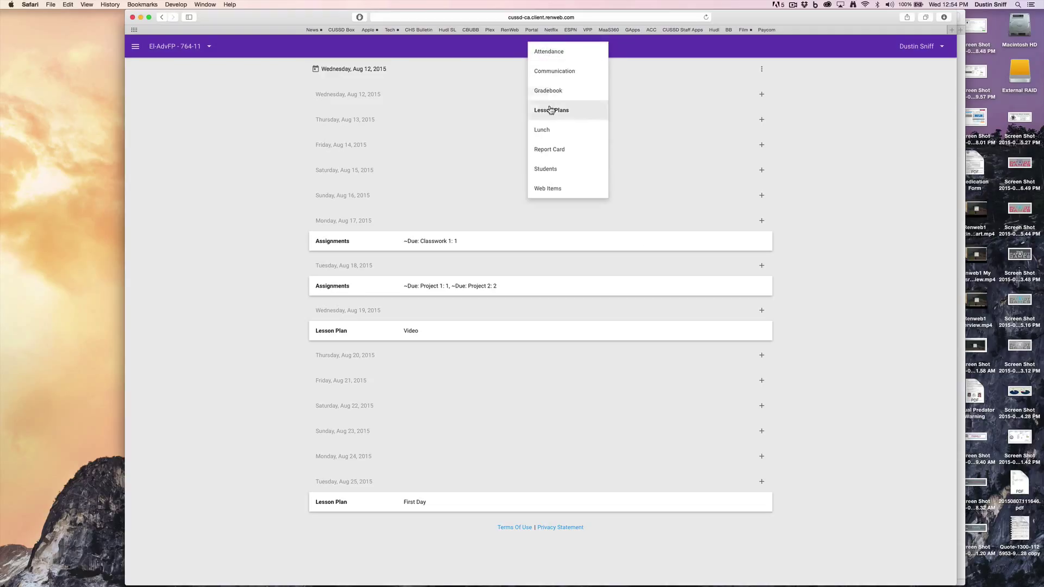
left_click(548, 90)
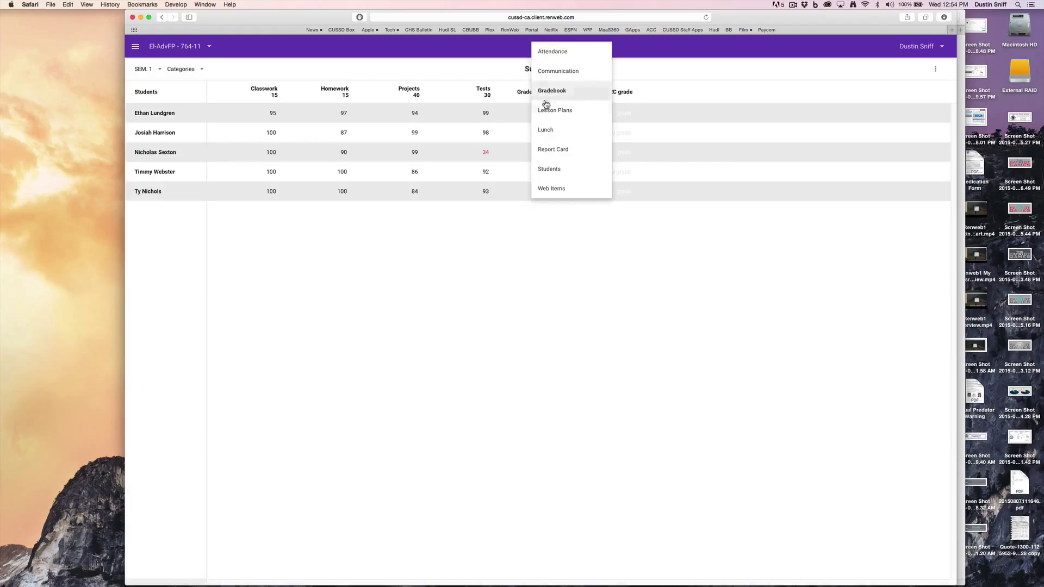
left_click(553, 109)
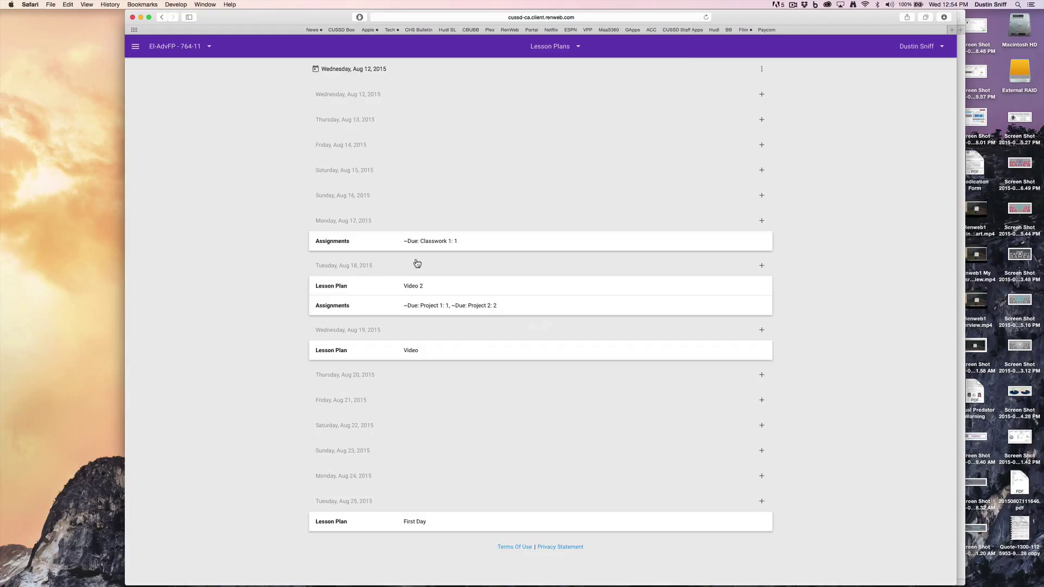
mouse_move(273, 281)
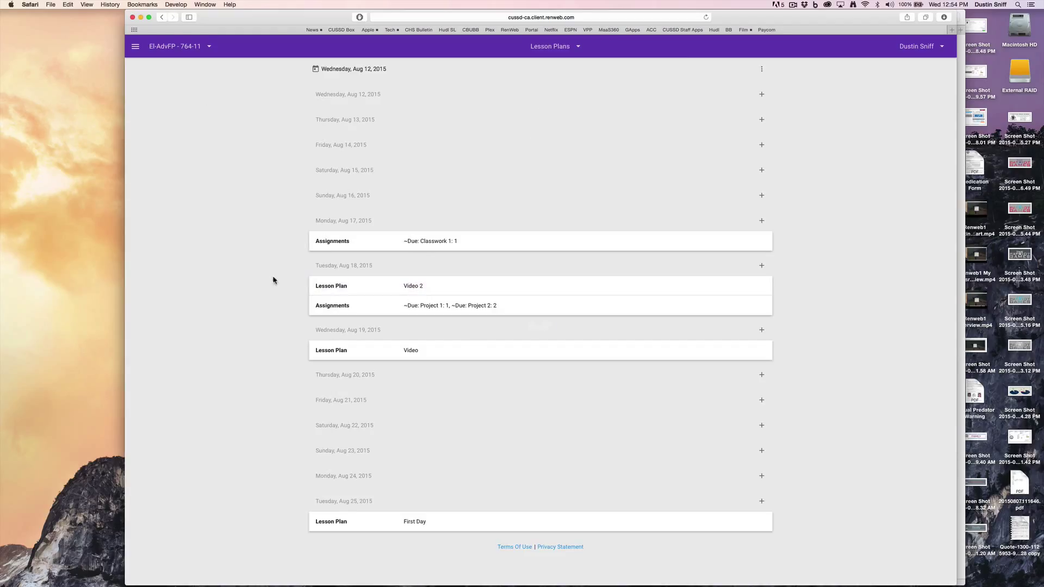